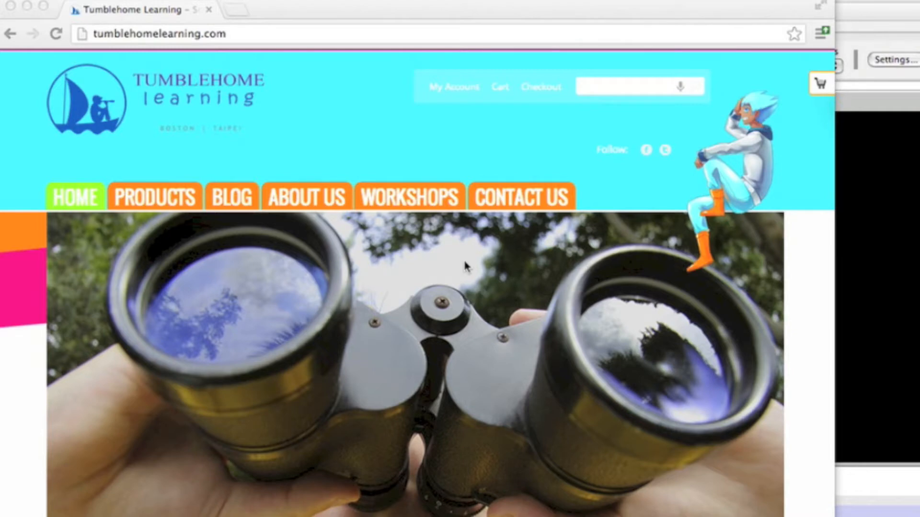
mouse_move(411, 13)
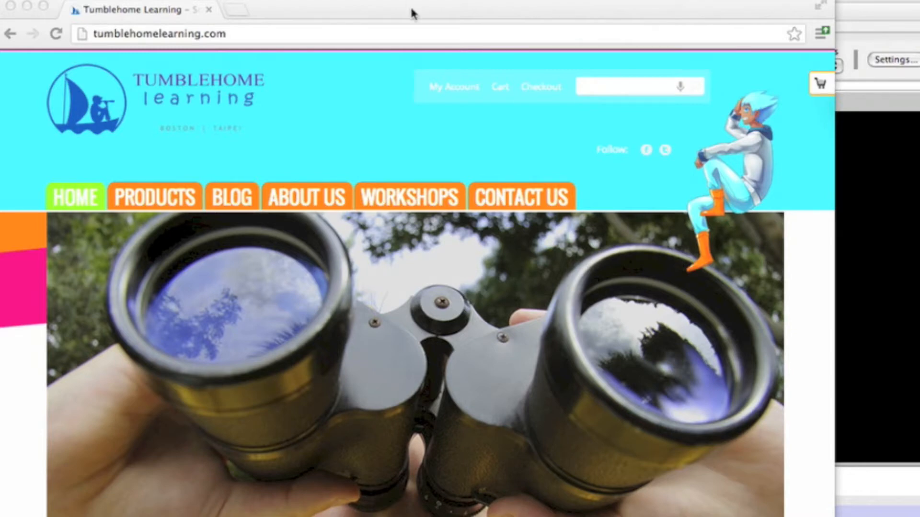
Step: Search the Tumblehome Learning site for 'netlogo' and open the Netlogo Hack activity article
text(n)
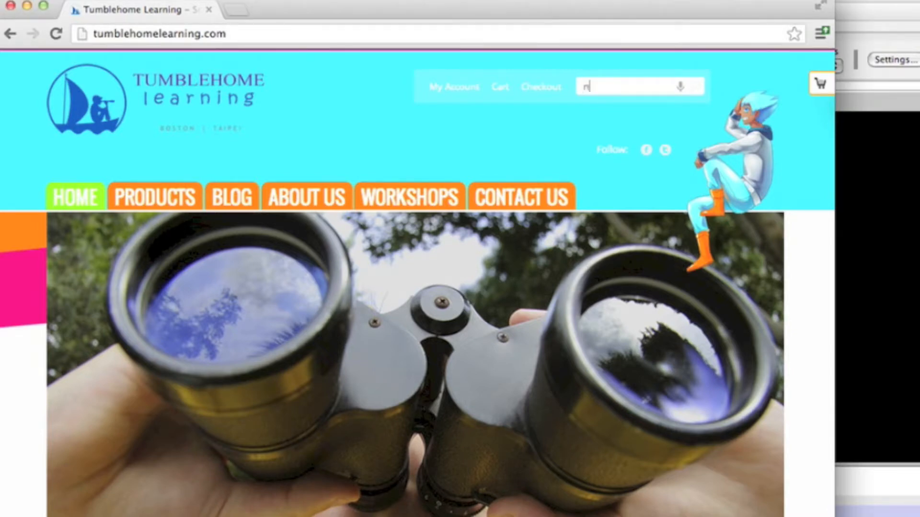
text(netlogo)
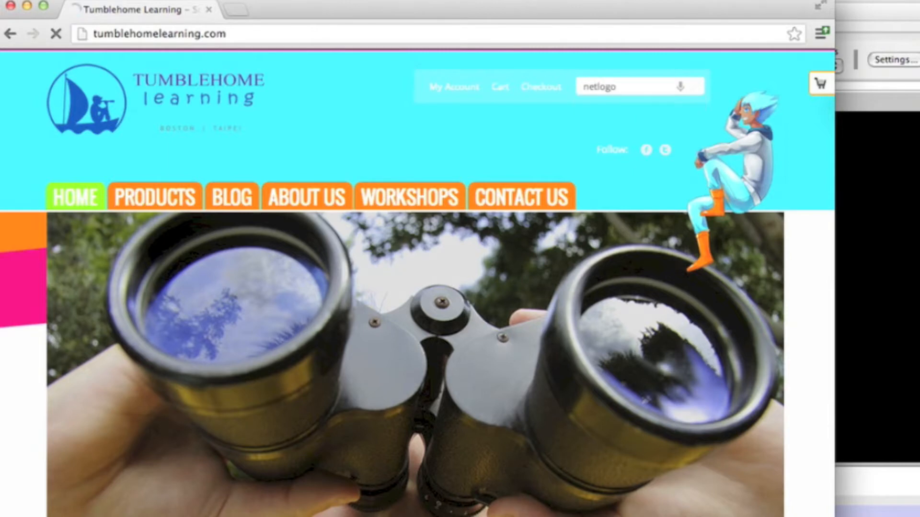
key(Return)
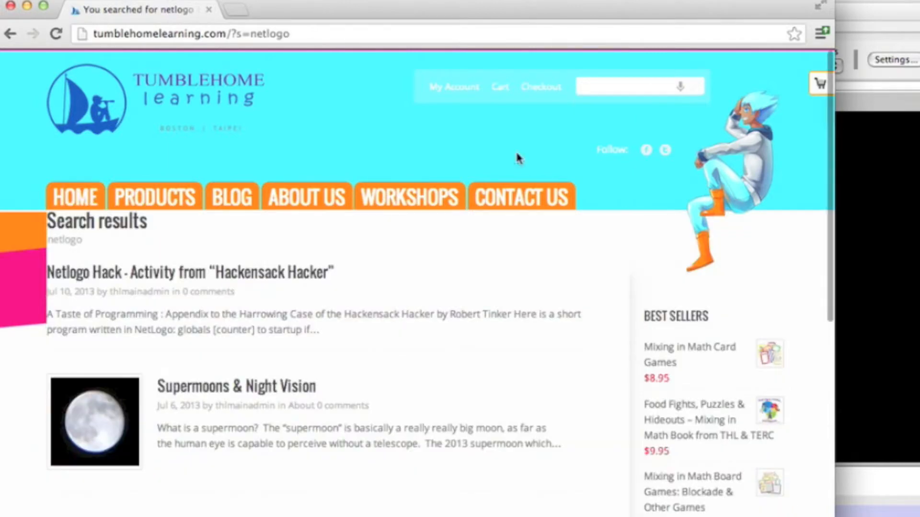
click(190, 273)
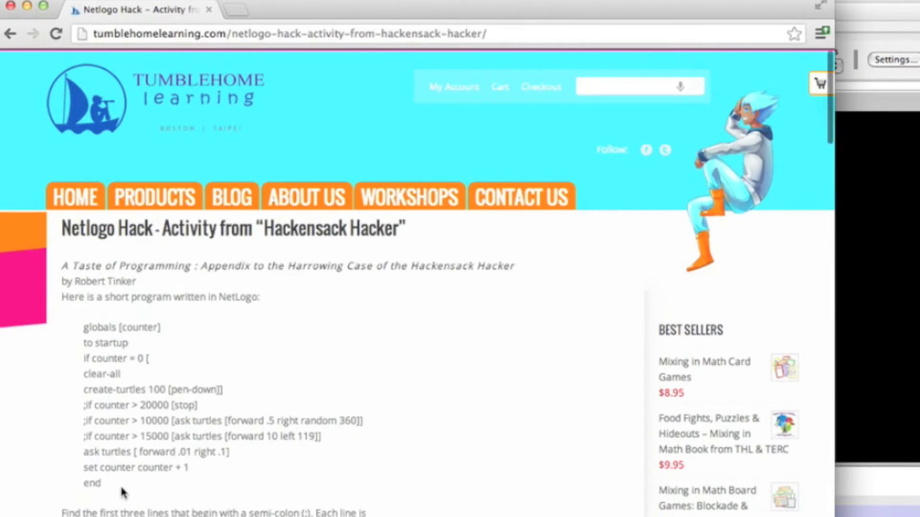
scroll(down, 3)
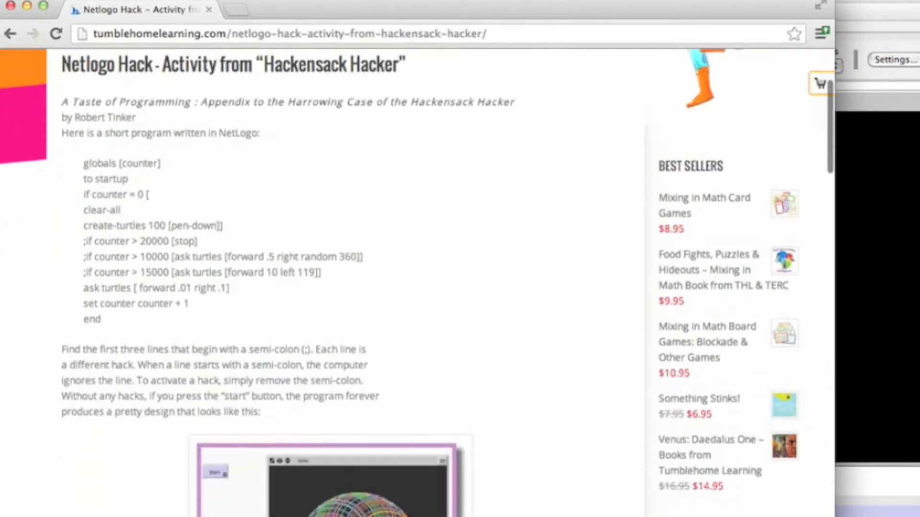
scroll(down, 3)
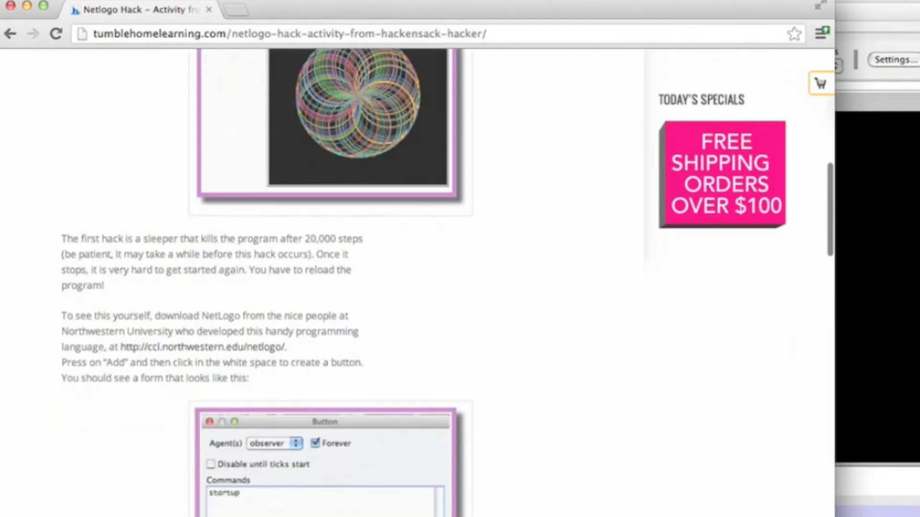
mouse_move(210, 365)
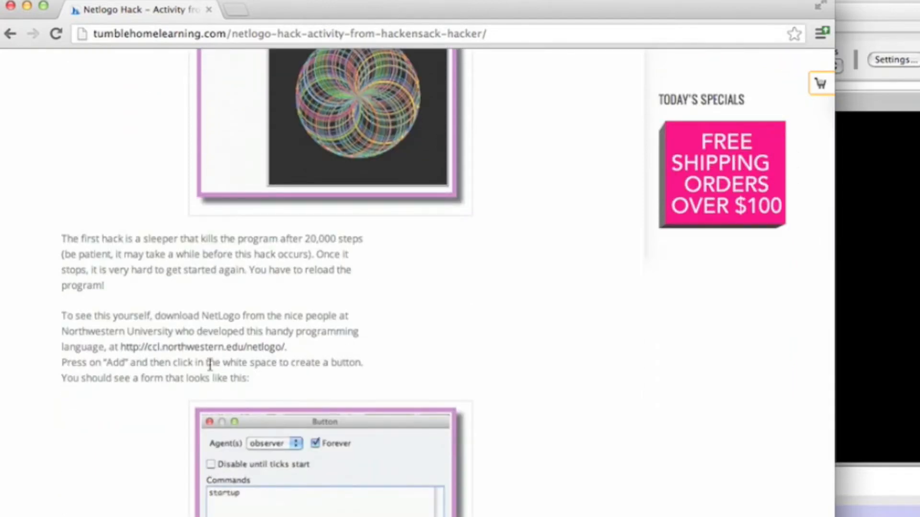
click(202, 347)
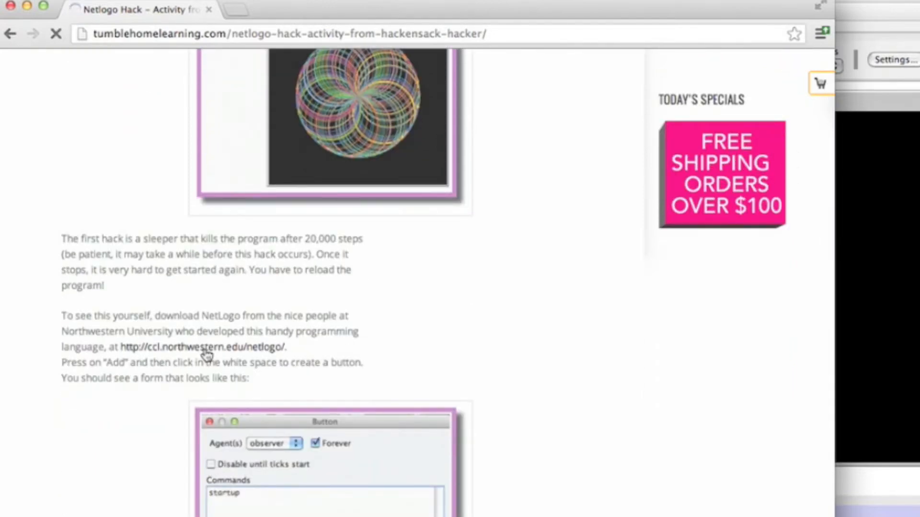
click(202, 347)
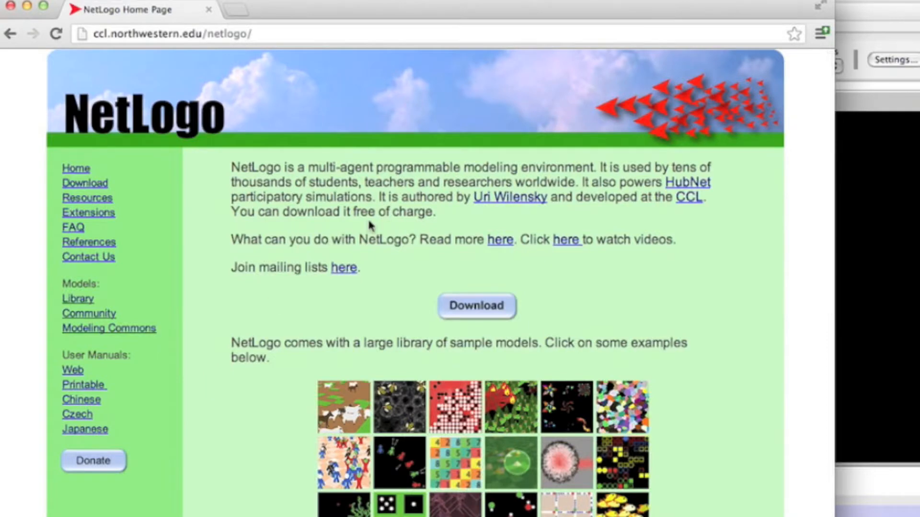
mouse_move(116, 182)
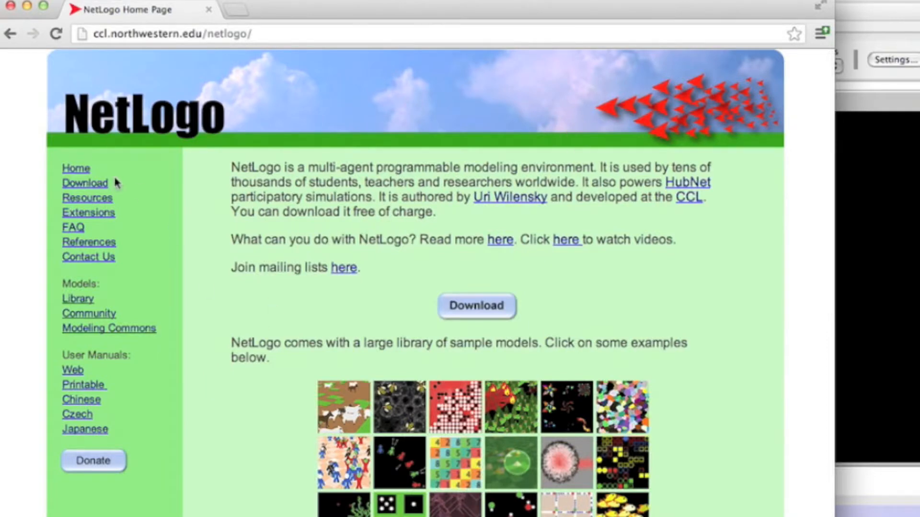
click(11, 33)
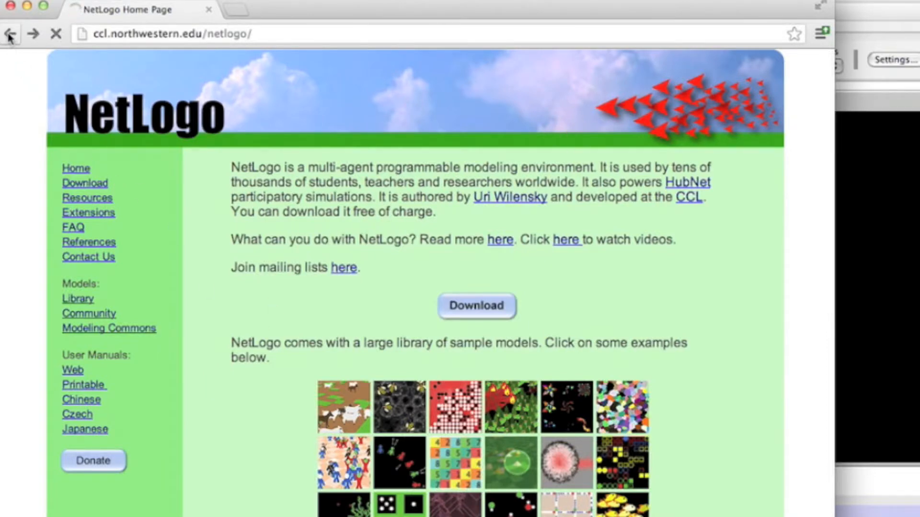
click(10, 33)
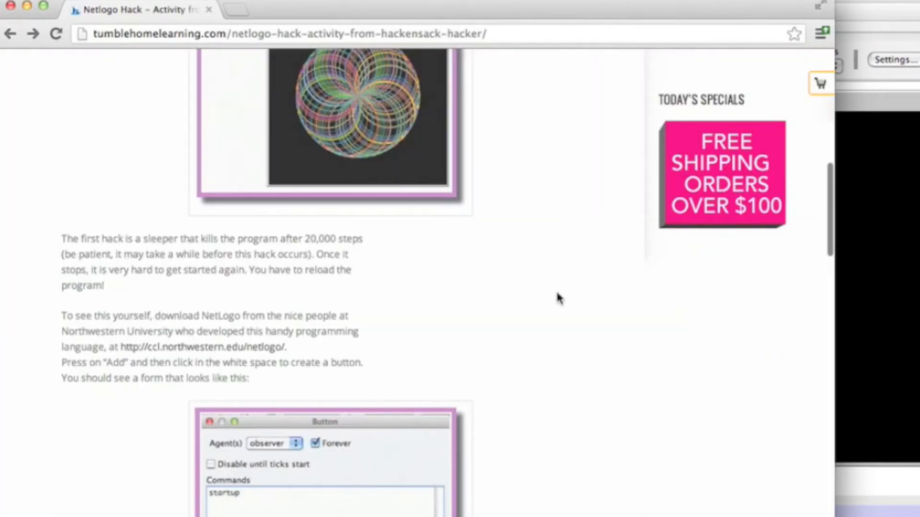
scroll(up, 3)
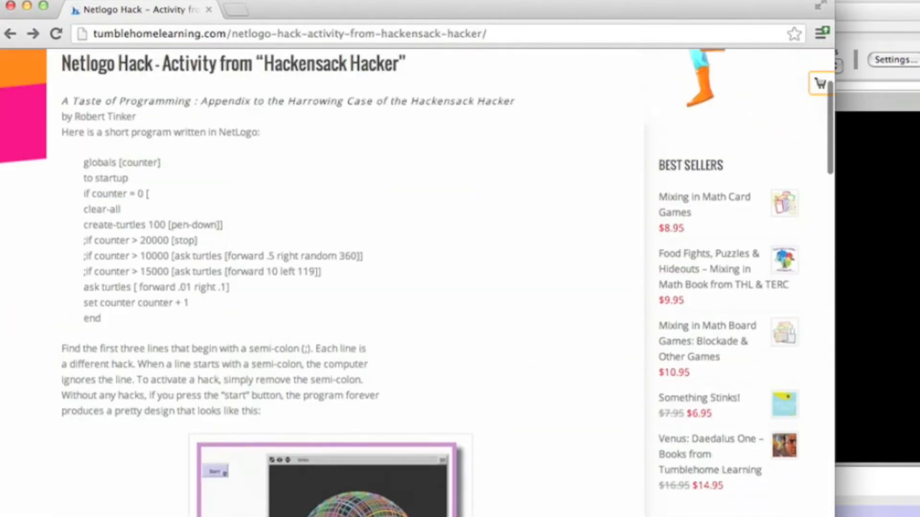
scroll(up, 3)
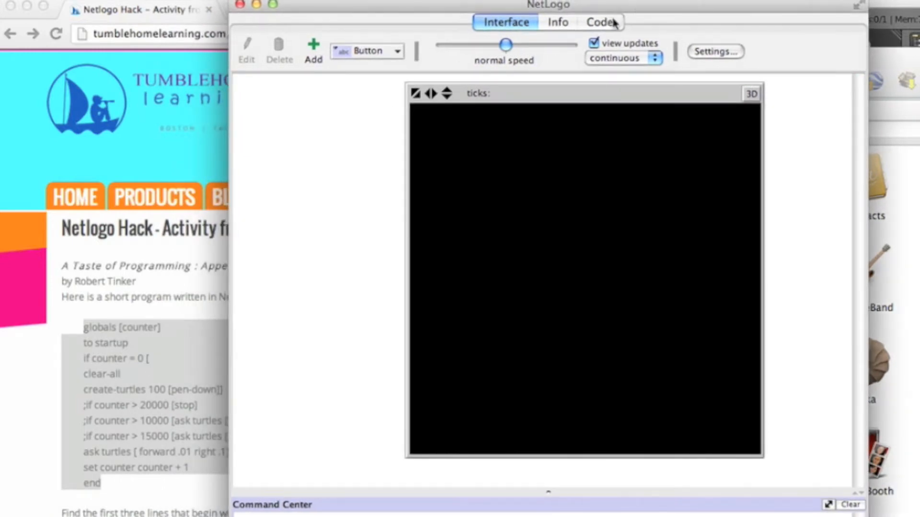
Step: Paste the article's spiral program into NetLogo's code, then return to the empty model view
click(598, 22)
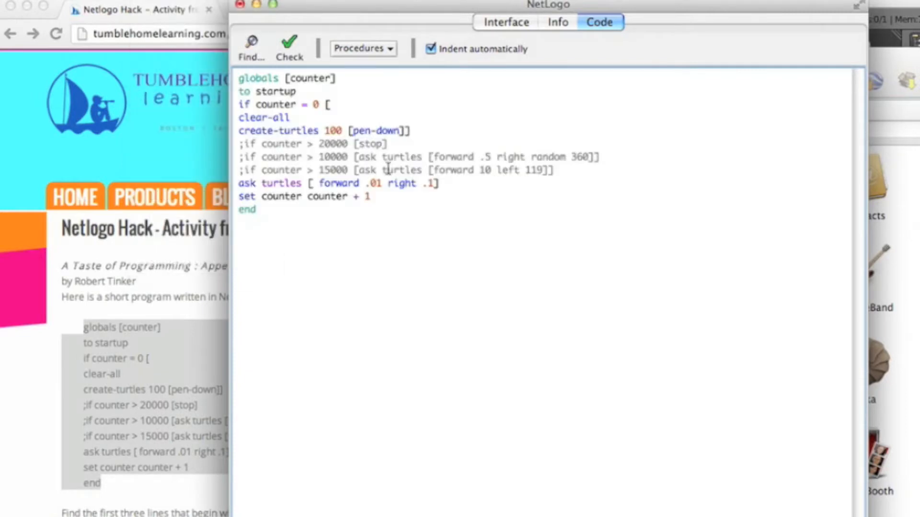
click(505, 21)
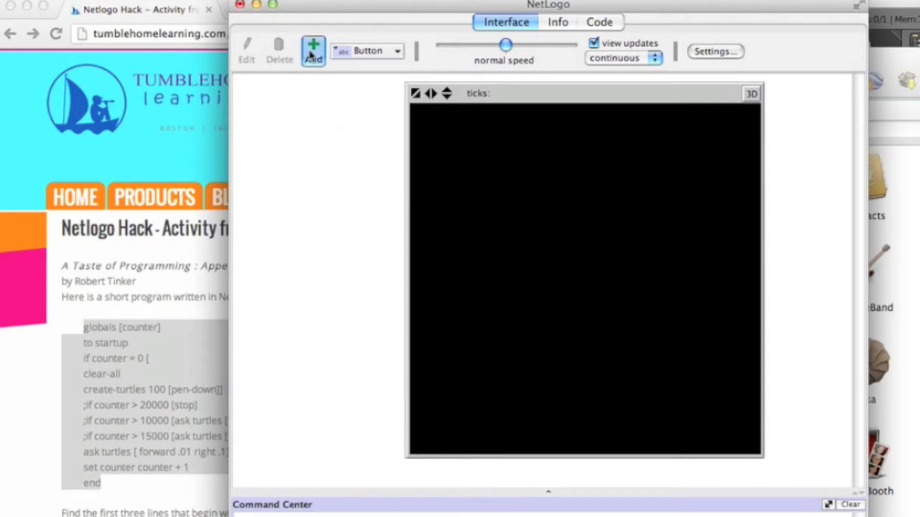
Step: Add a forever button named 'Start' that runs startup
click(312, 48)
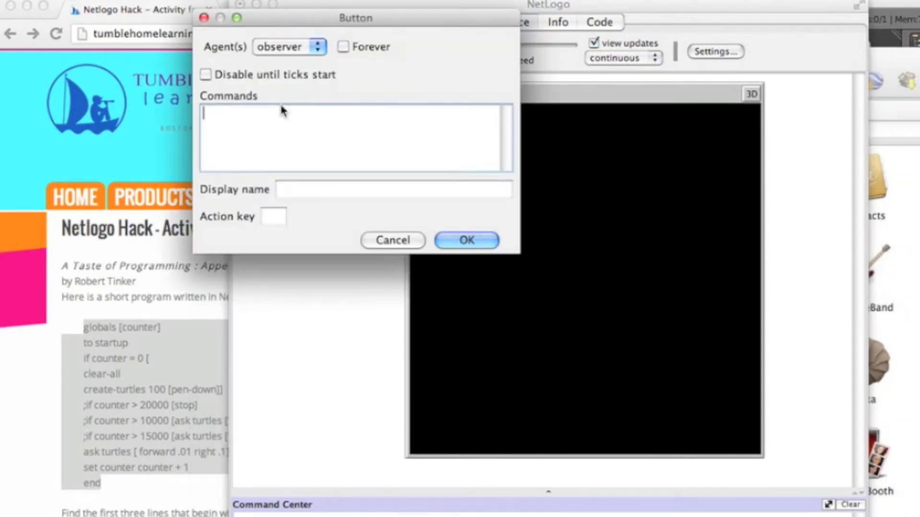
text(star)
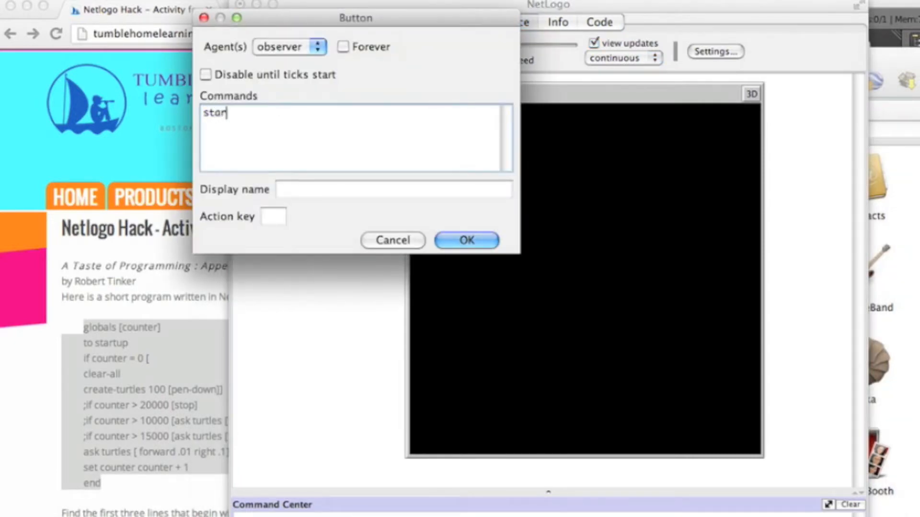
text(tup)
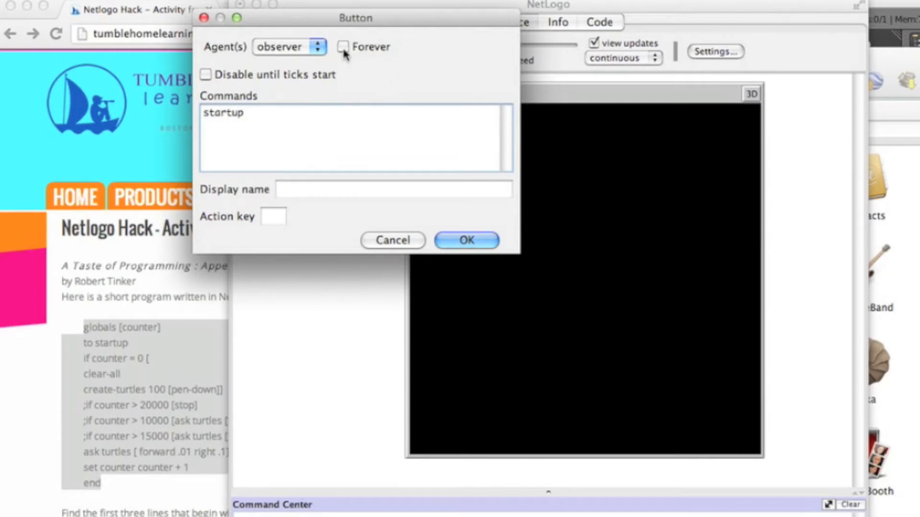
click(343, 46)
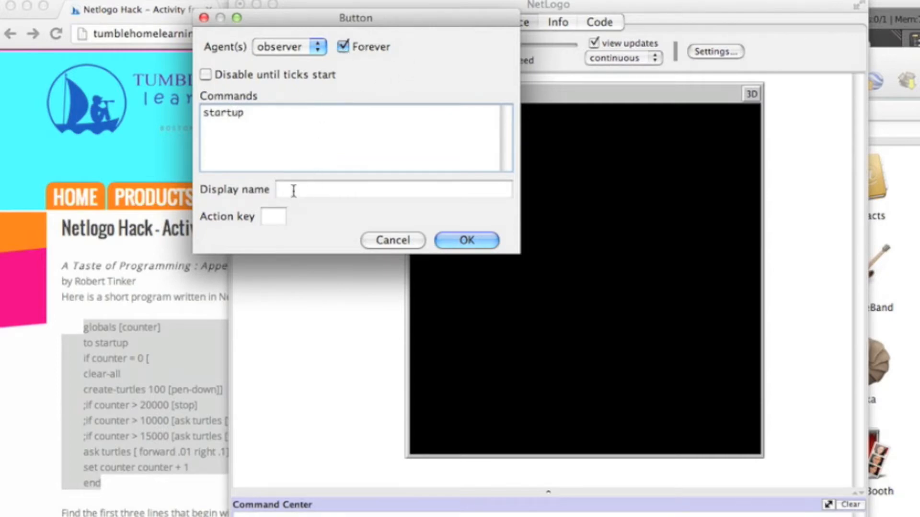
text(Start)
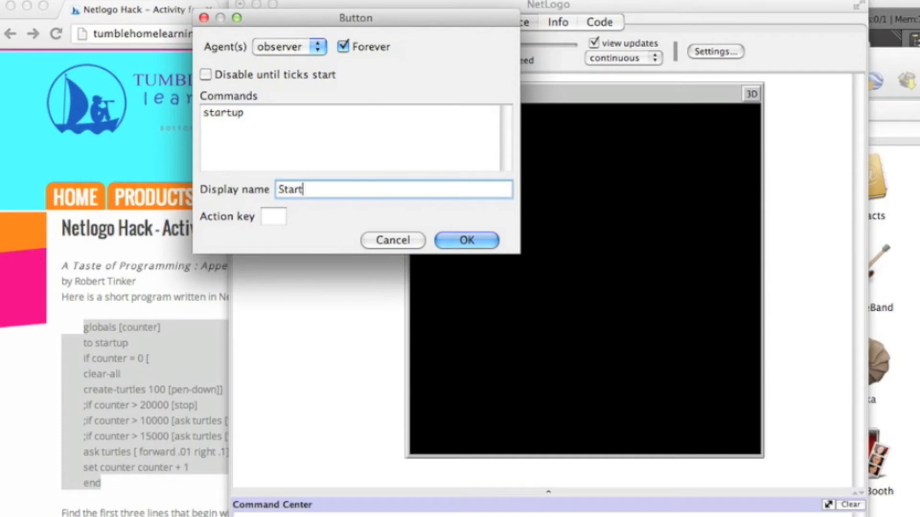
click(465, 240)
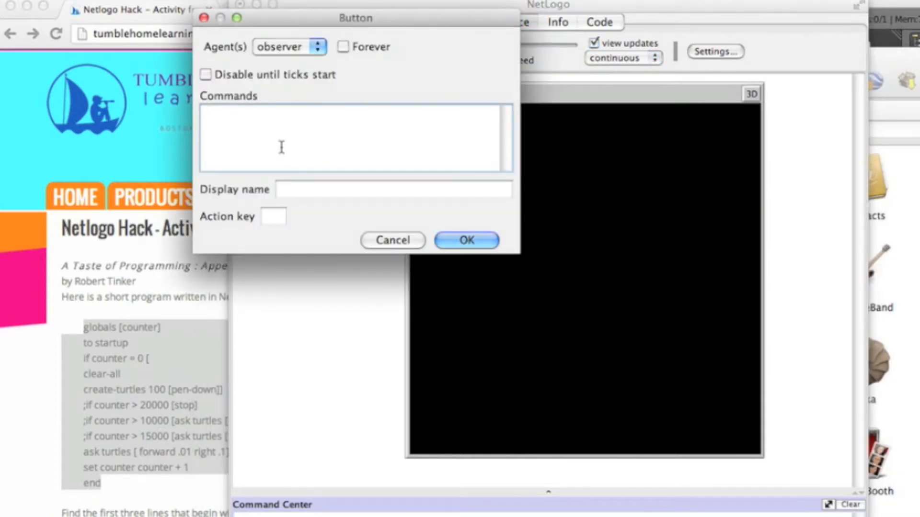
Step: Add a button named 'Clear' that runs ca
text(ca)
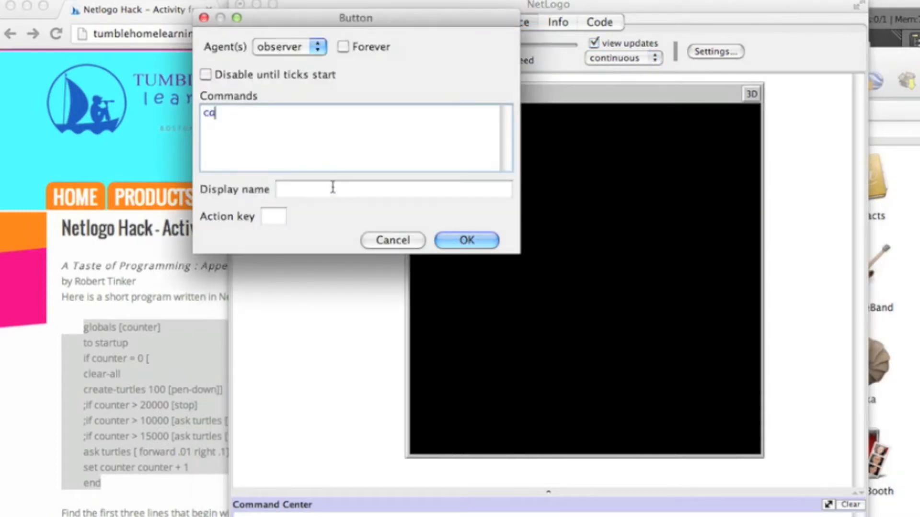
text(Clear)
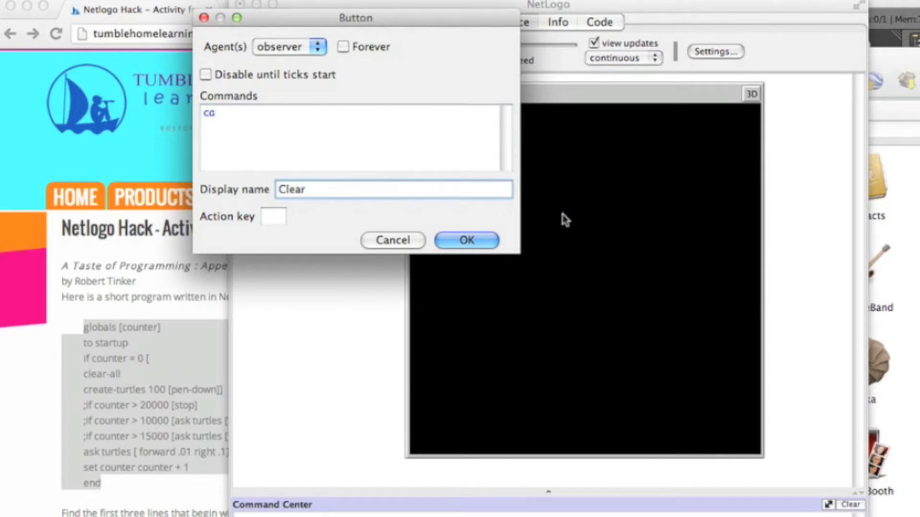
click(466, 240)
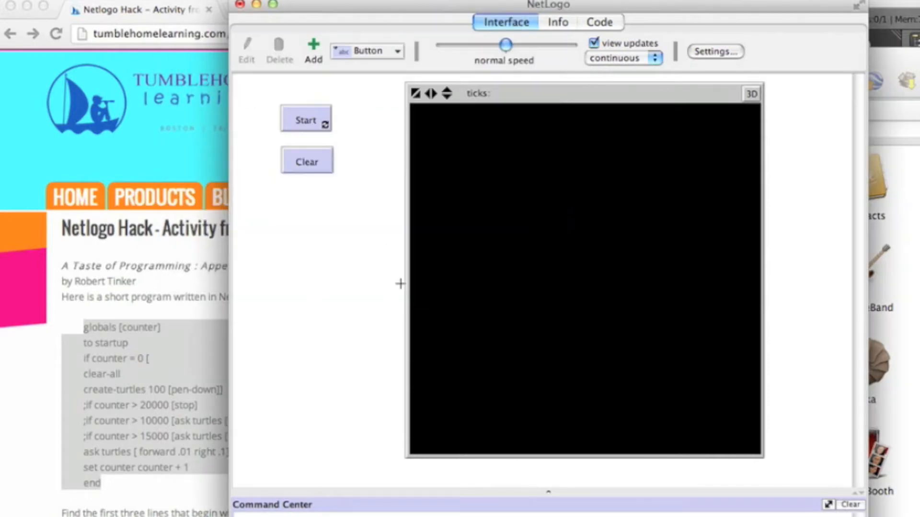
mouse_move(604, 13)
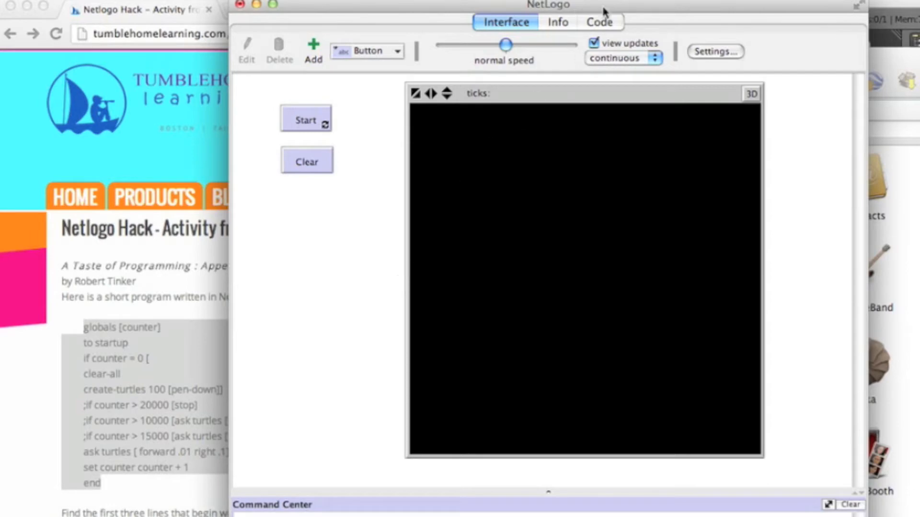
Step: Review the code, run Start to draw the colorful looping spiral, then show the code again
click(598, 22)
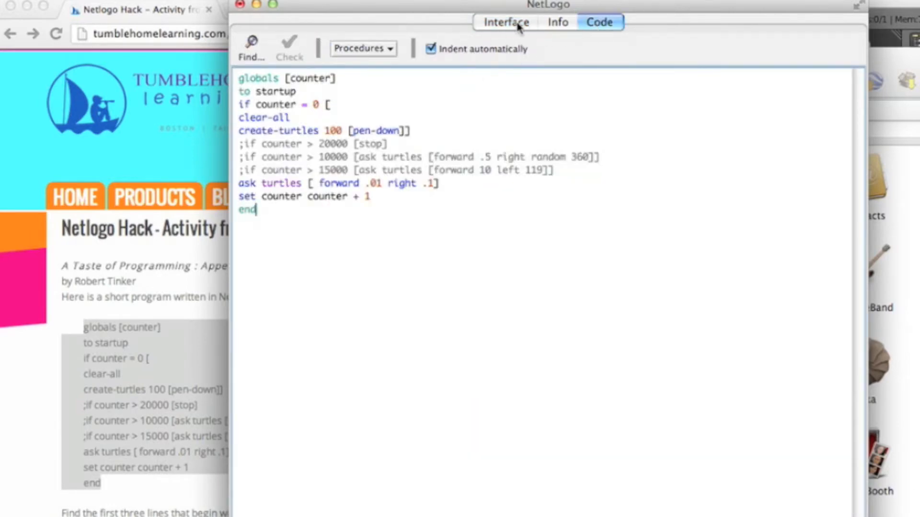
click(506, 21)
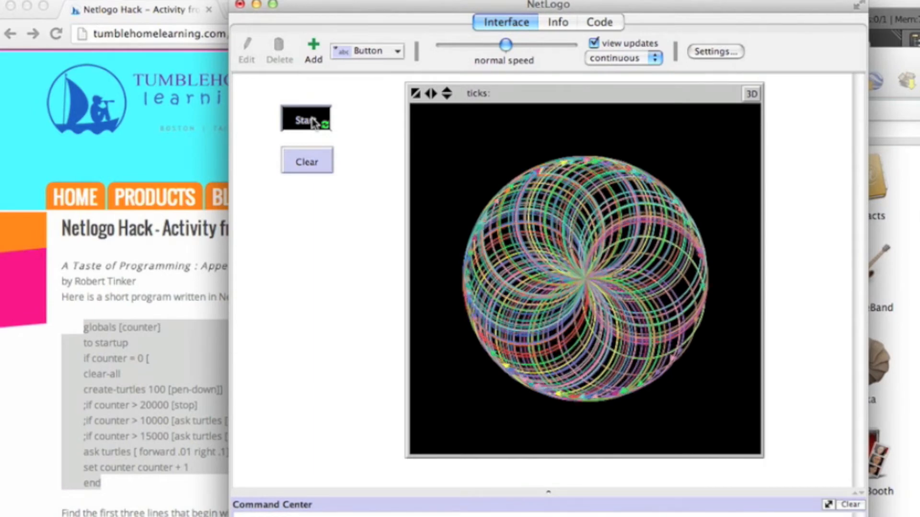
click(599, 22)
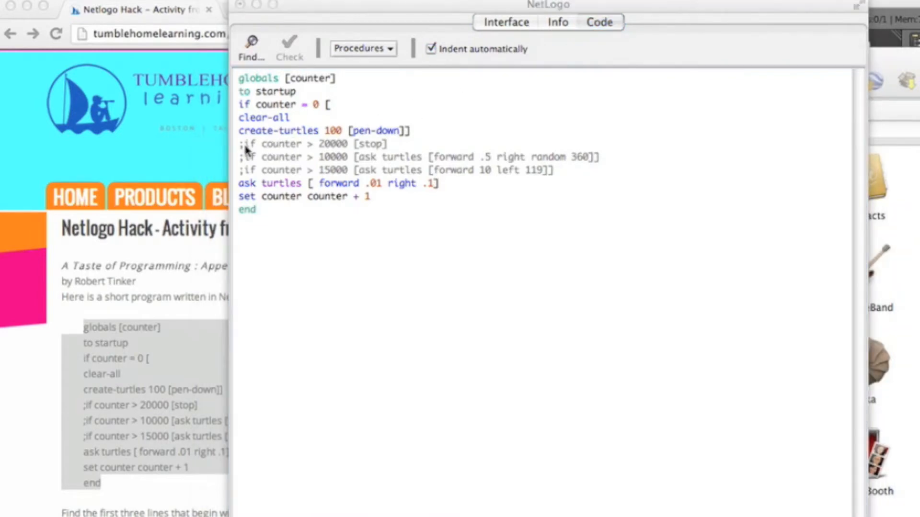
mouse_move(267, 221)
text(1)
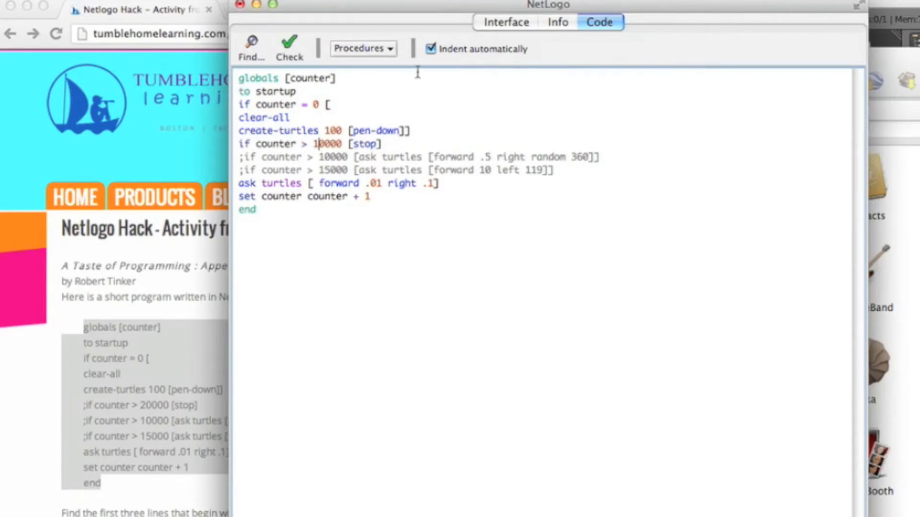
Step: Rerun the spiral with Start, stop it, clear the drawing, and show the code
click(505, 21)
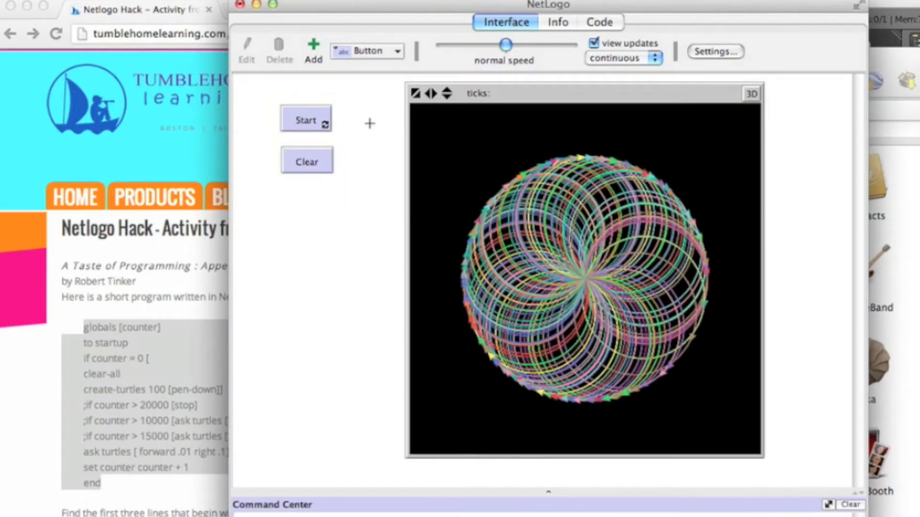
click(305, 119)
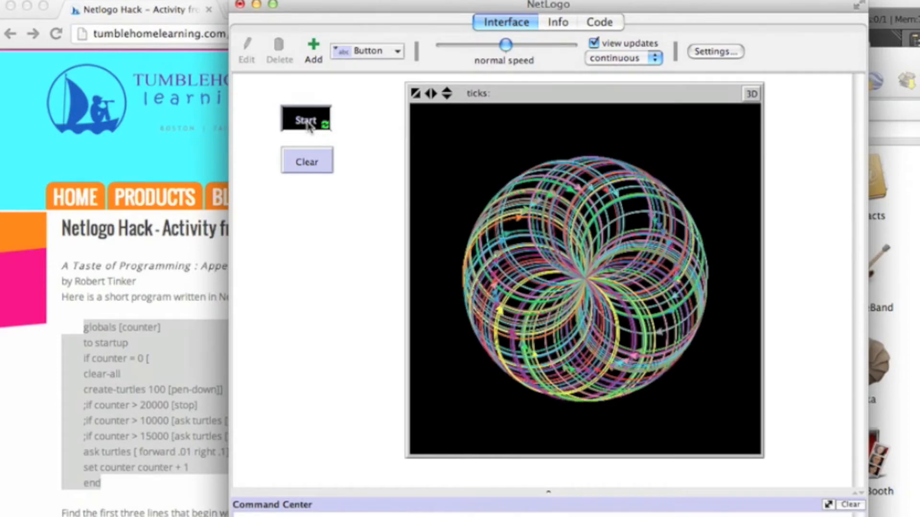
click(305, 120)
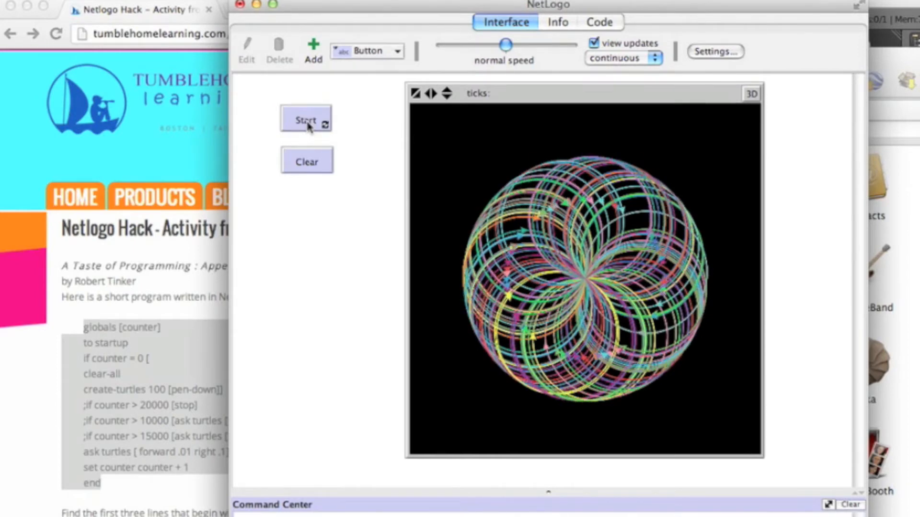
click(307, 161)
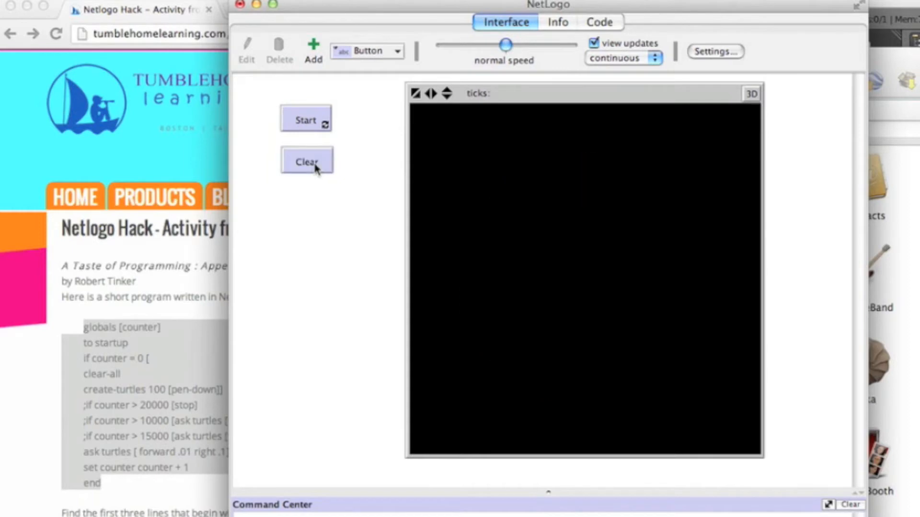
click(598, 21)
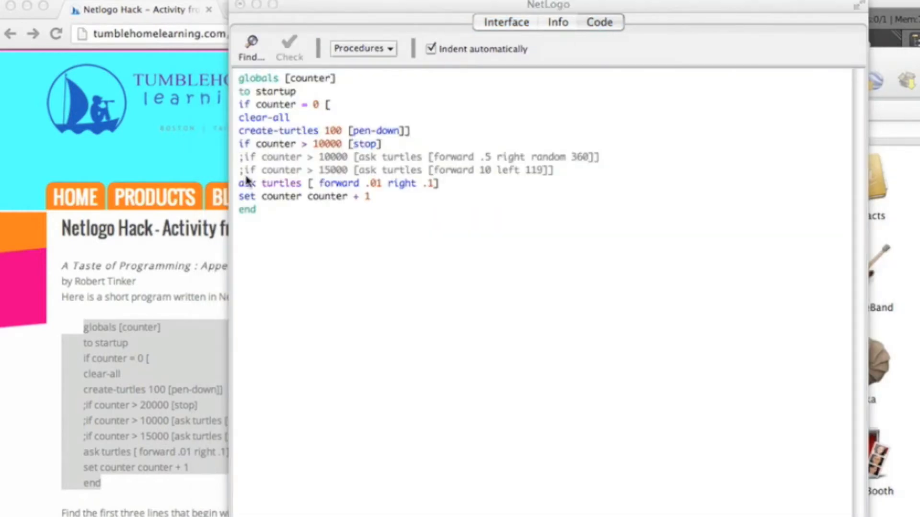
mouse_move(246, 165)
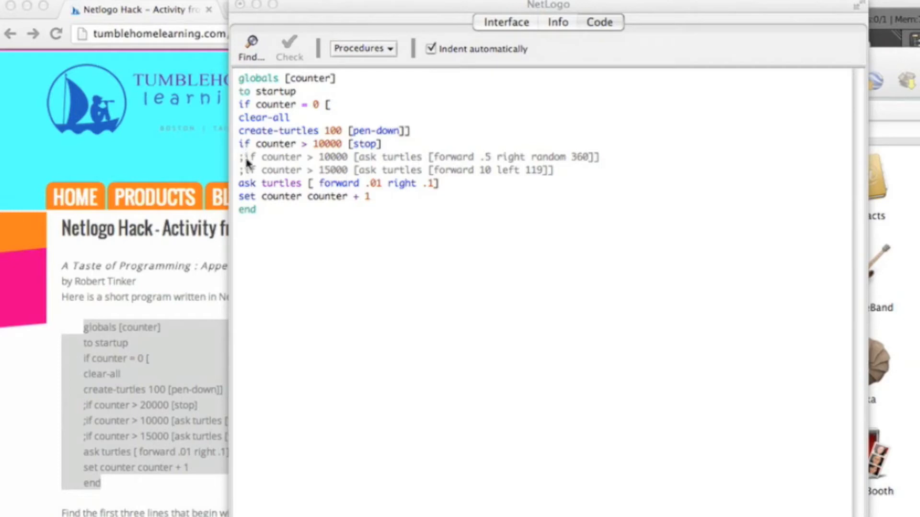
mouse_move(283, 151)
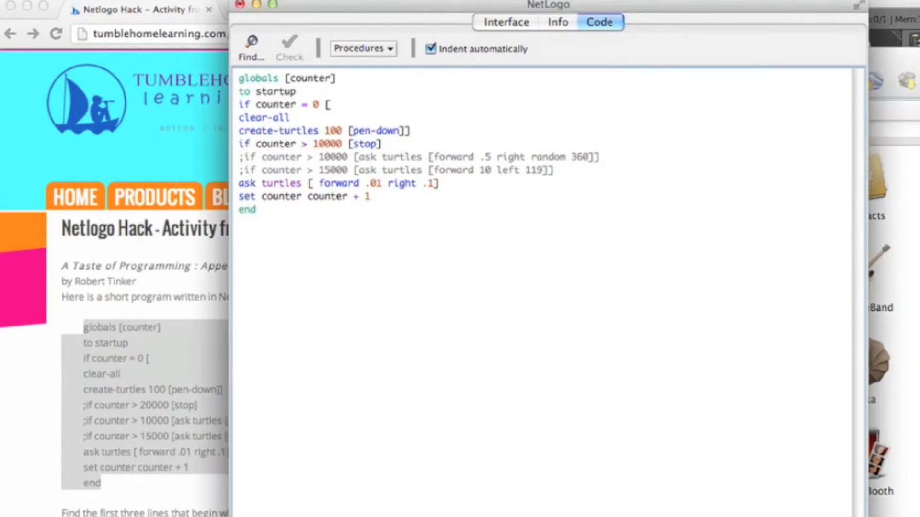
Step: Comment out the stop line and enable the counter > 10000 random-turn line
text(;)
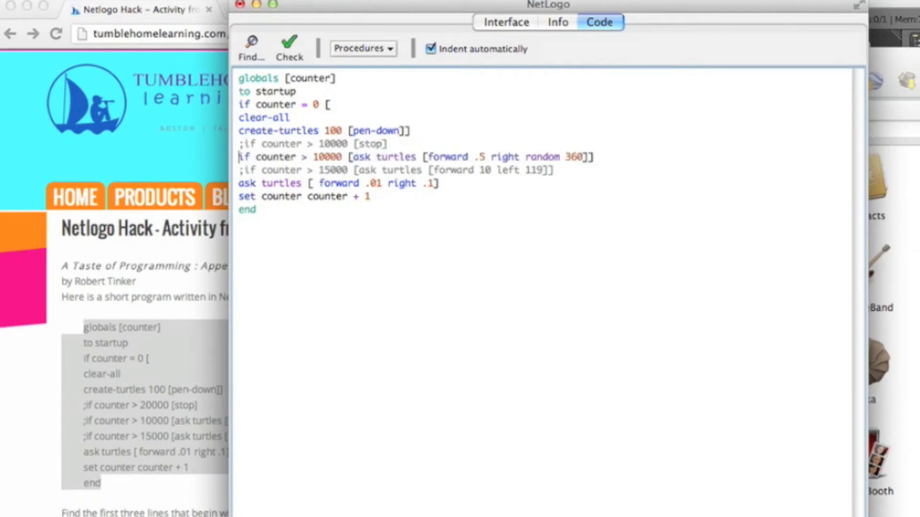
click(505, 22)
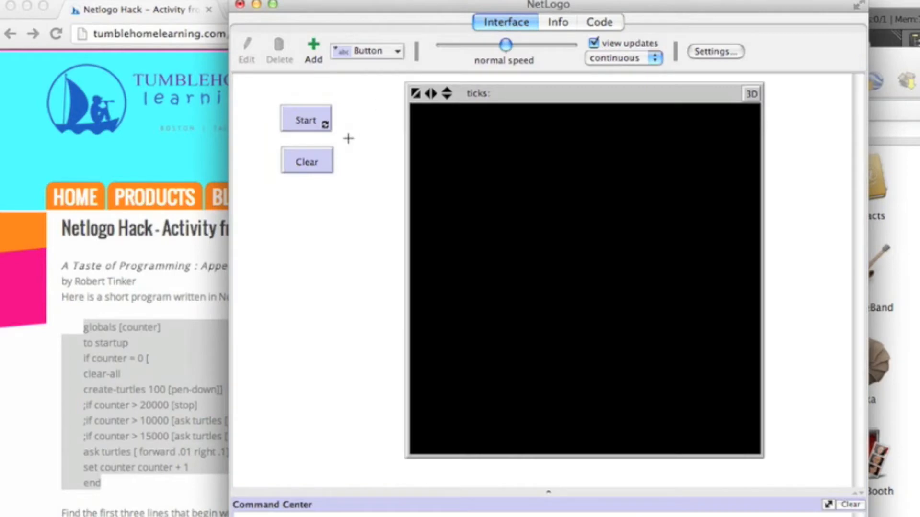
Step: Run the random-turn hack until scribbles fill the view, clear it, and activate the counter > 15000 line
click(305, 120)
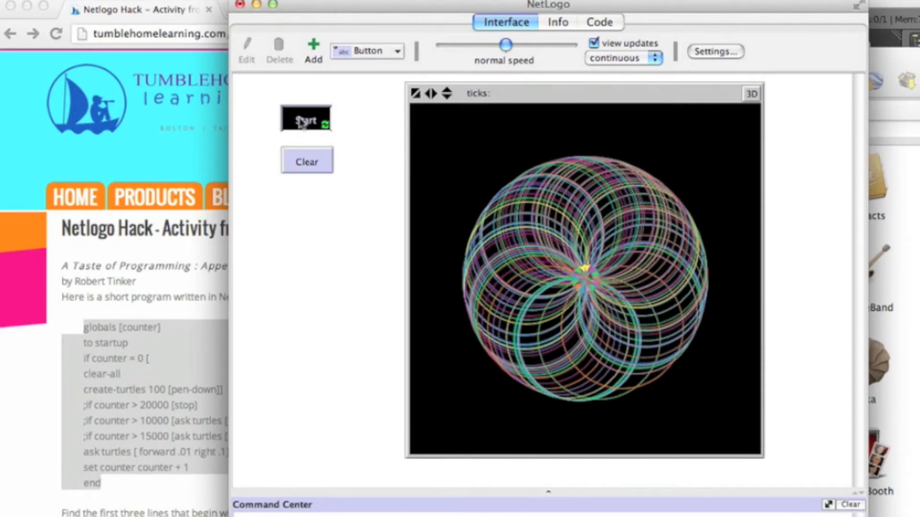
click(305, 120)
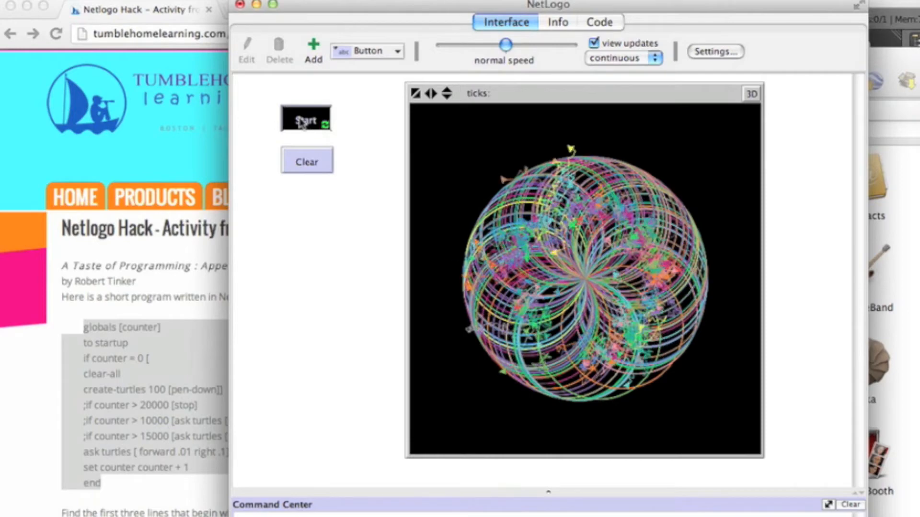
click(305, 119)
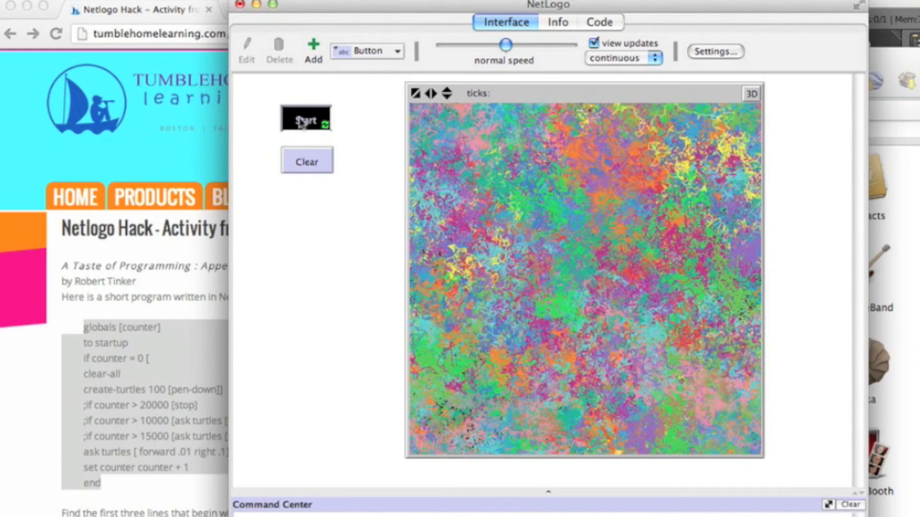
click(306, 120)
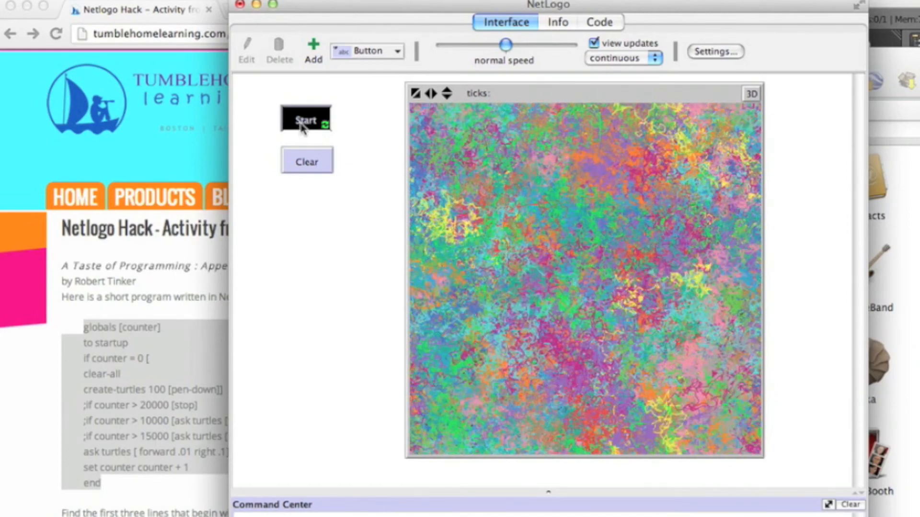
click(305, 120)
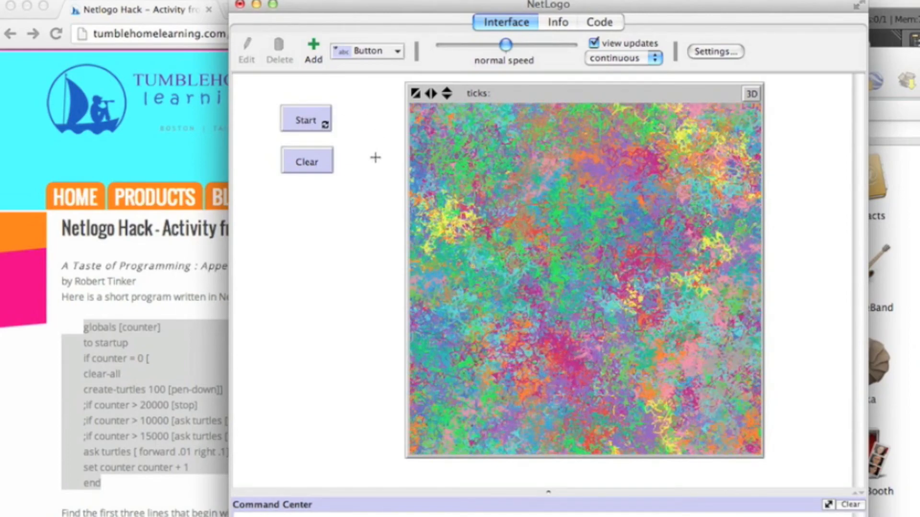
click(305, 162)
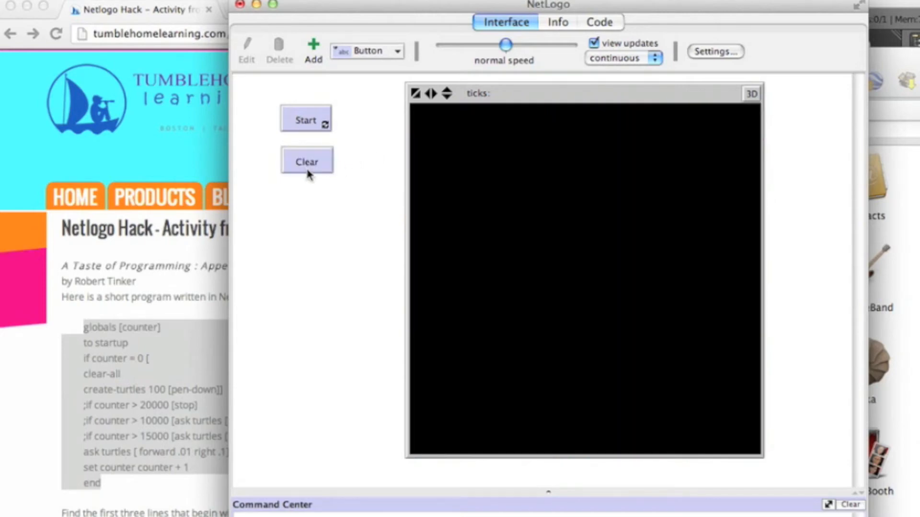
click(599, 23)
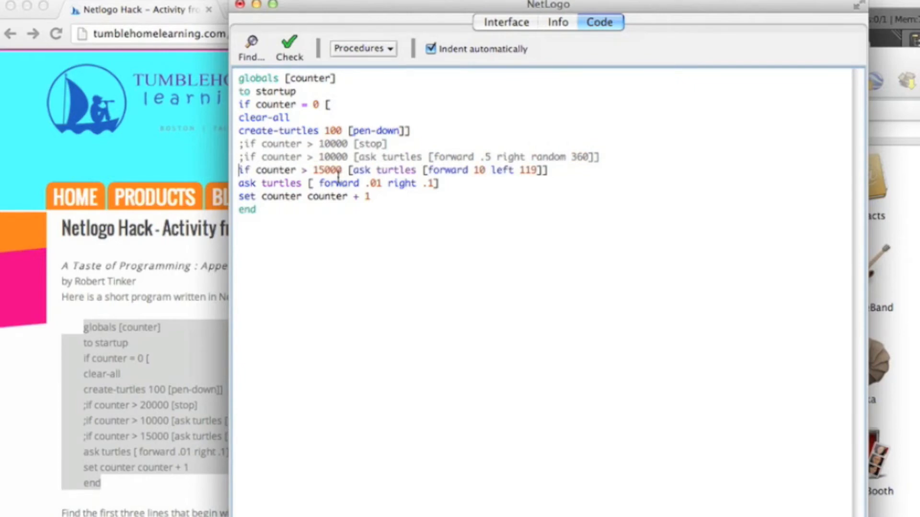
click(504, 21)
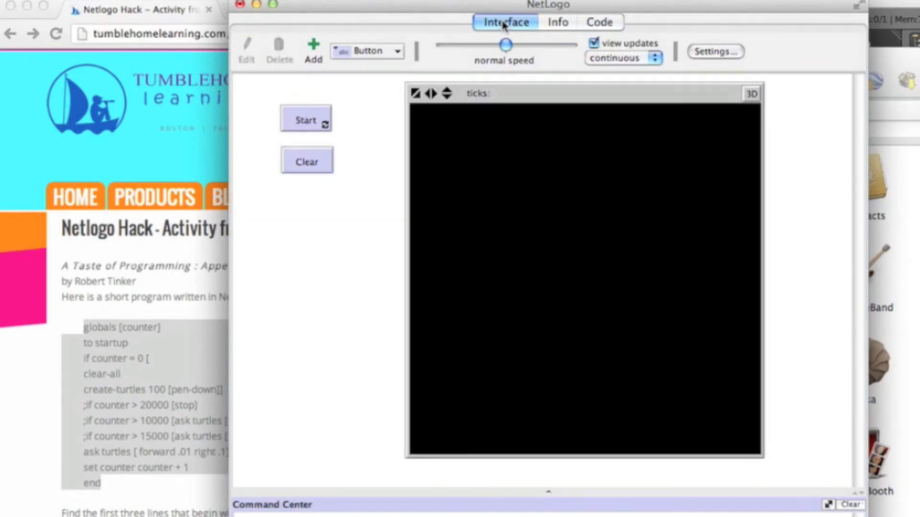
Step: Run the counter > 15000 hack with Start and watch it draw
click(305, 120)
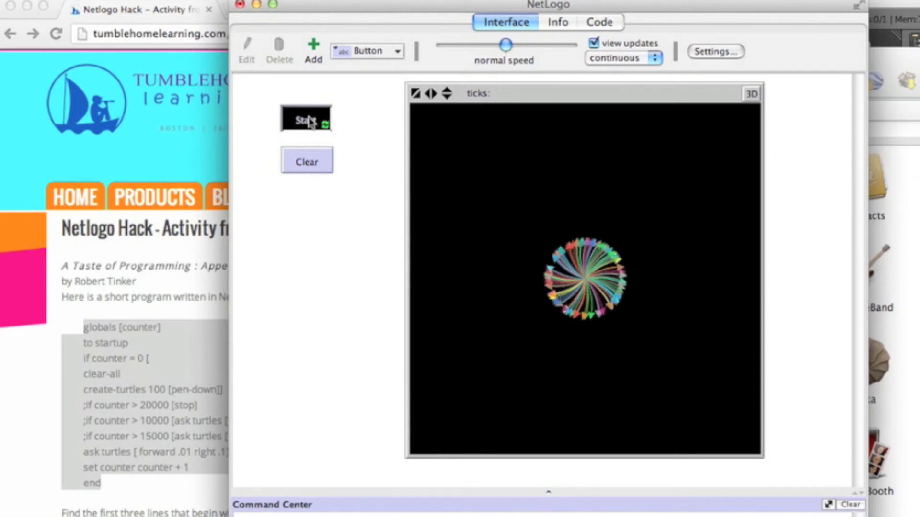
click(306, 120)
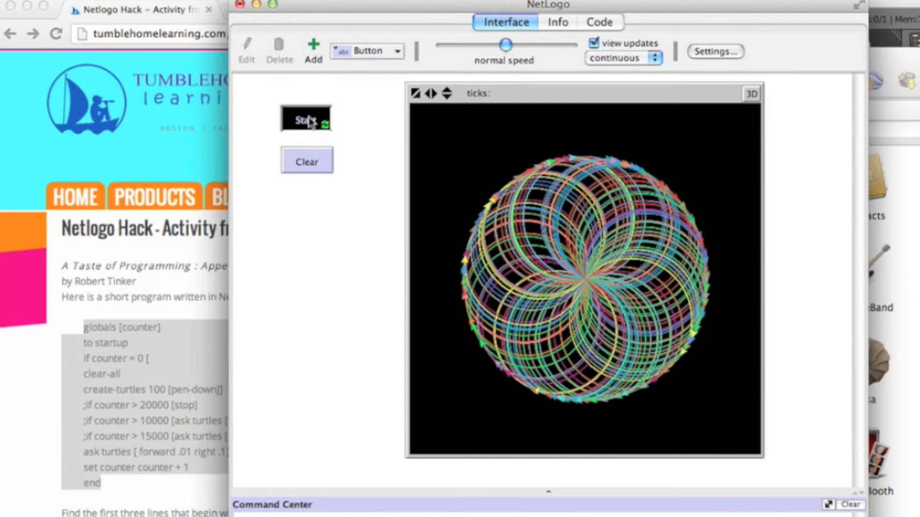
click(305, 118)
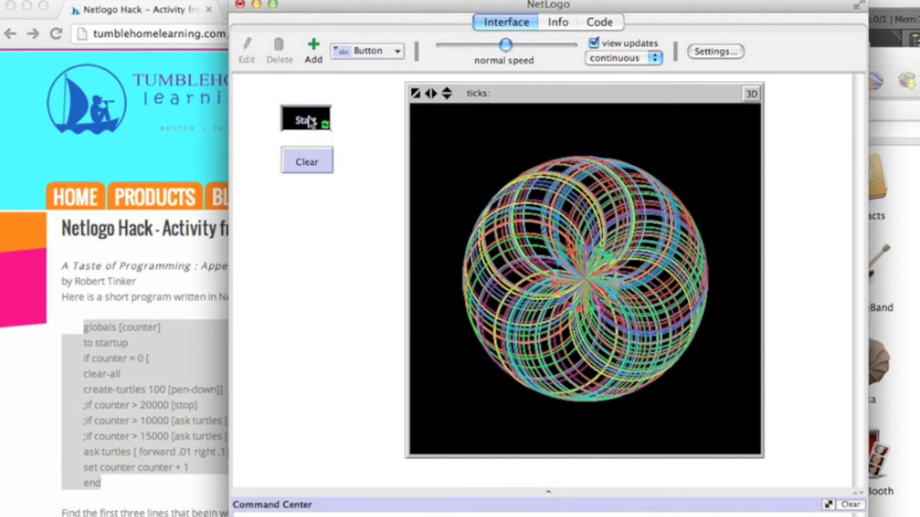
click(306, 119)
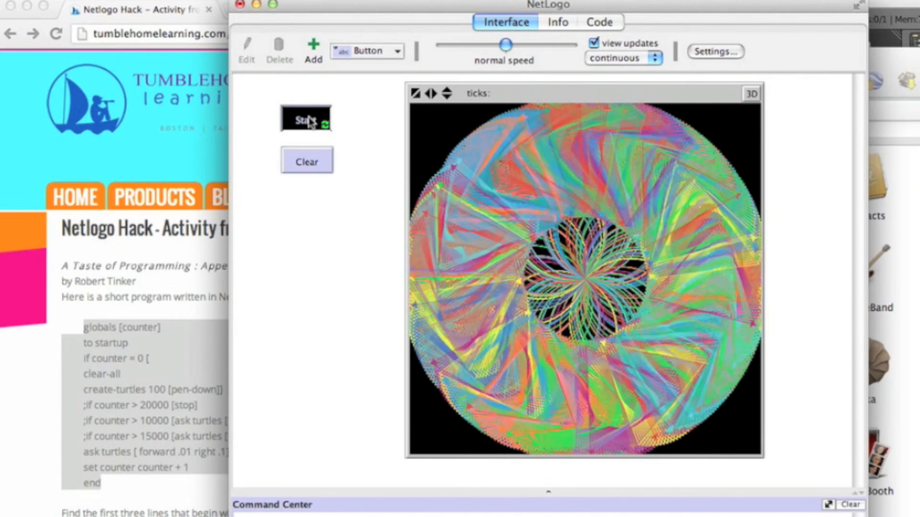
Step: Change the counter > 15000 hack's forward distance from 10 to 50
click(598, 23)
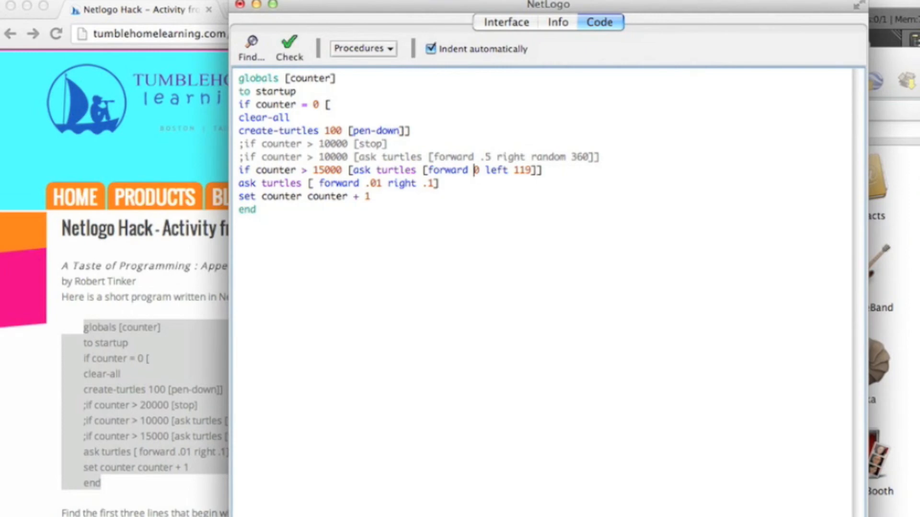
text(50)
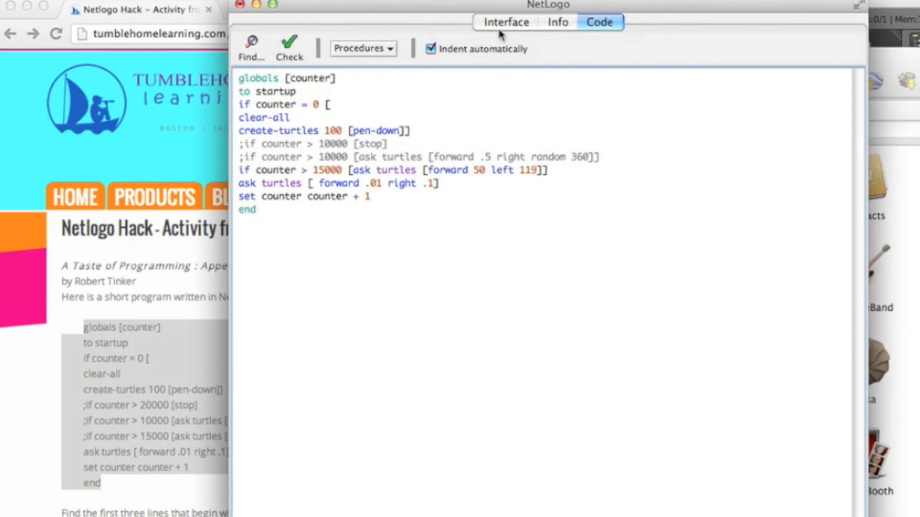
click(504, 22)
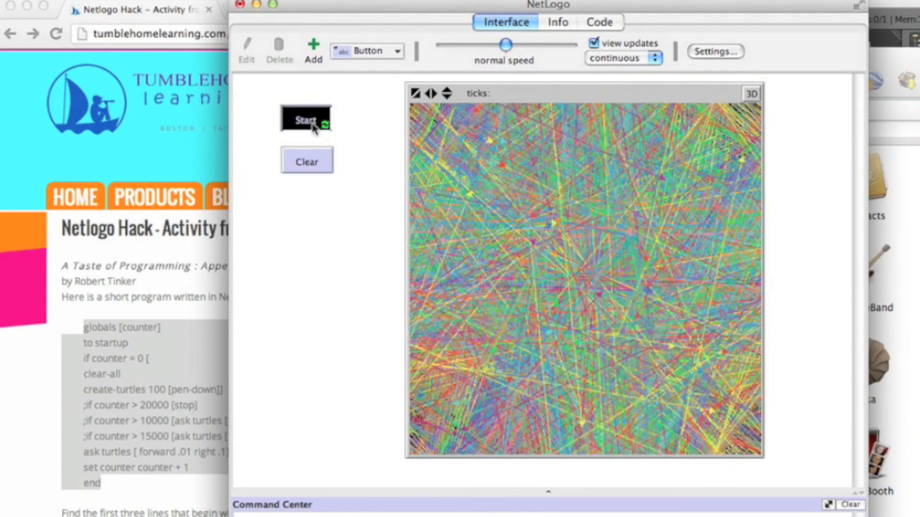
Step: Edit the counter > 15000 line to forward 5 left 100
click(598, 21)
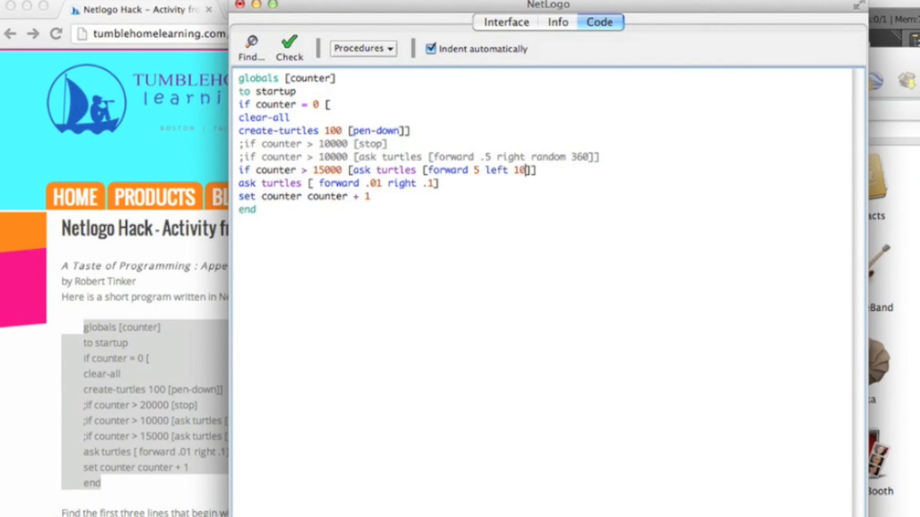
text(0)
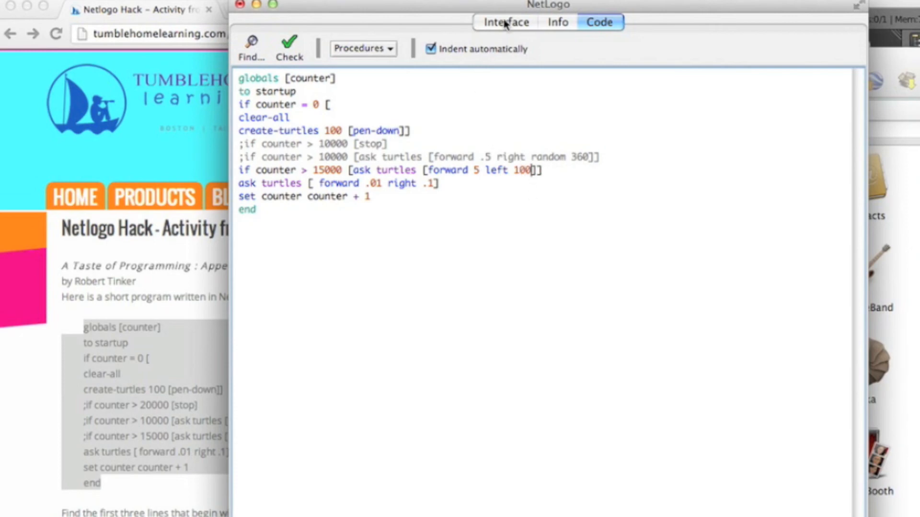
click(505, 22)
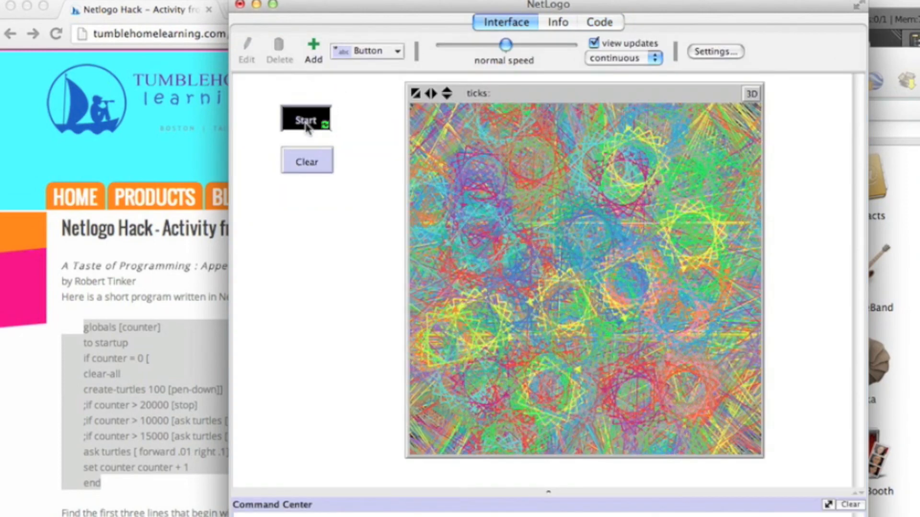
Step: Run the forward 5 left 100 hack until bold coloured rings cover the view, then stop it
click(304, 120)
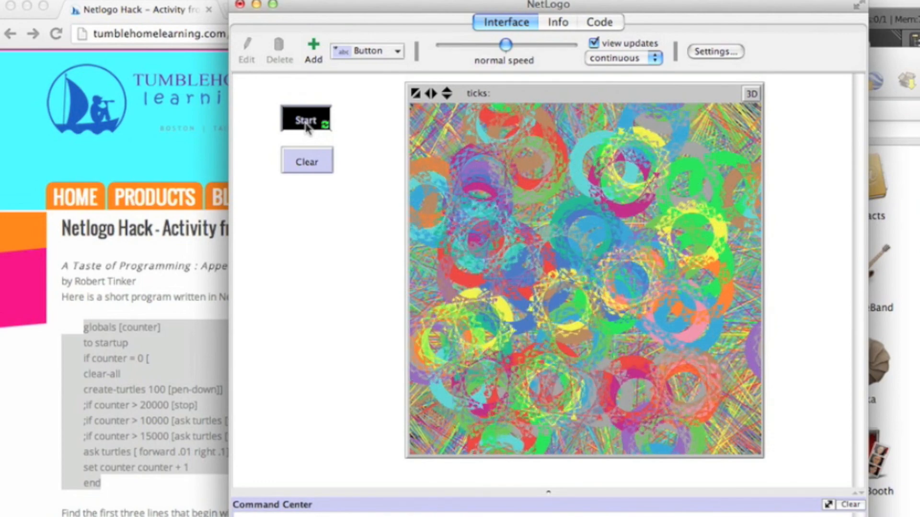
click(306, 119)
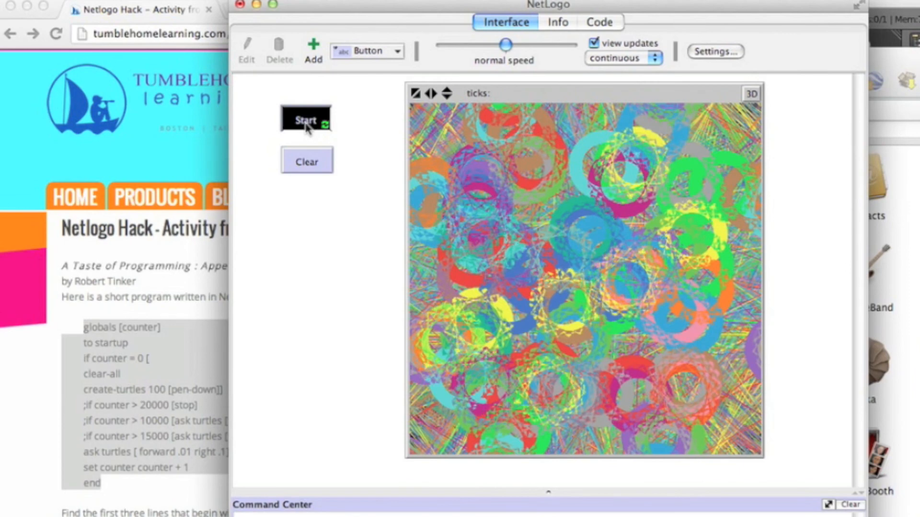
click(306, 120)
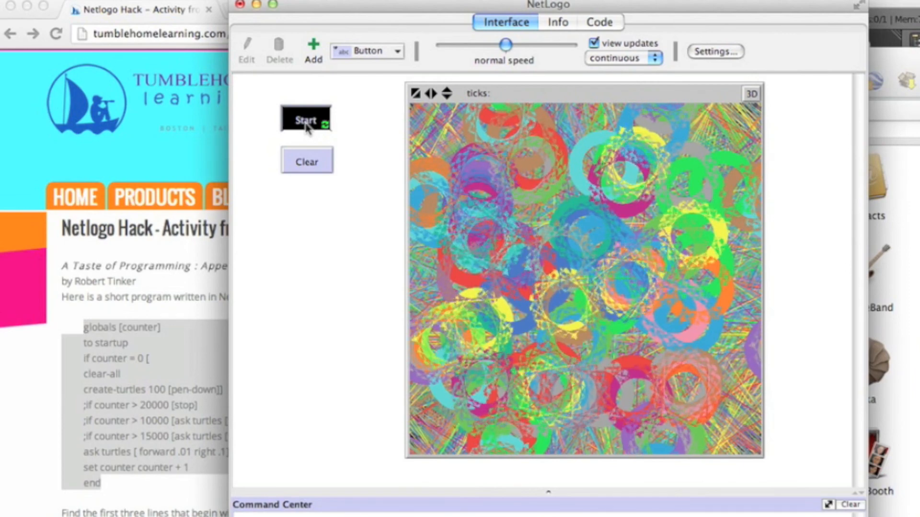
click(305, 120)
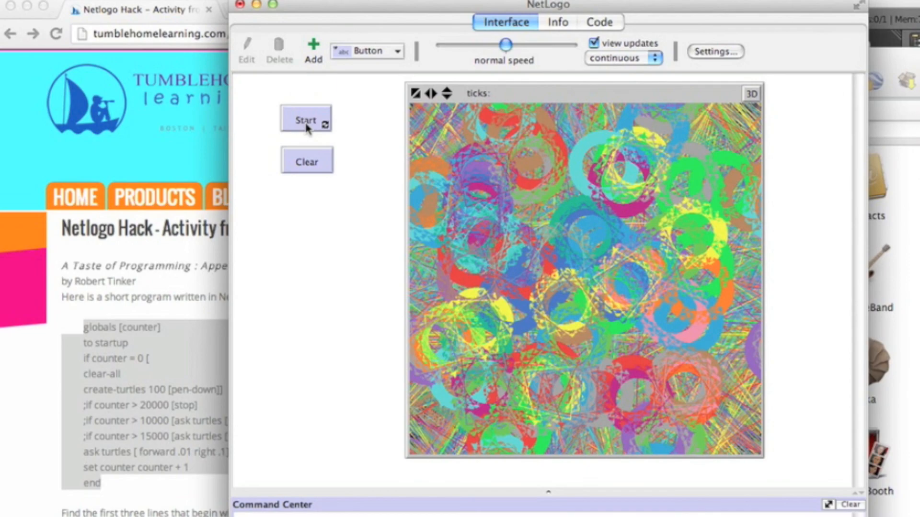